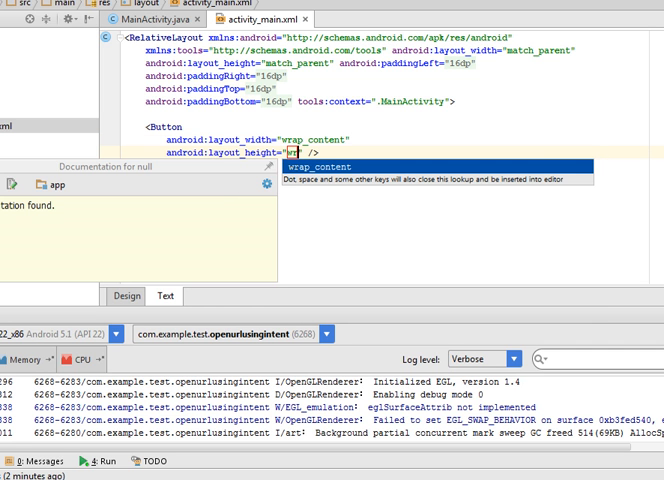
Set the Button's layout_height to wrap_content and add android:id="@+id/button_google"
key(Tab)
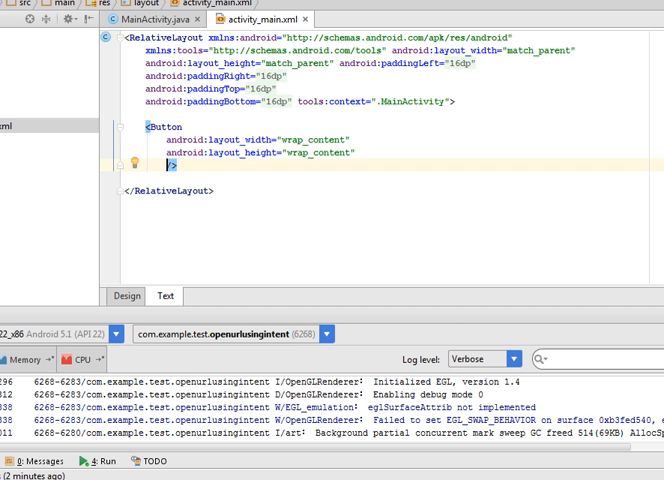
text(id:id="@+id/)
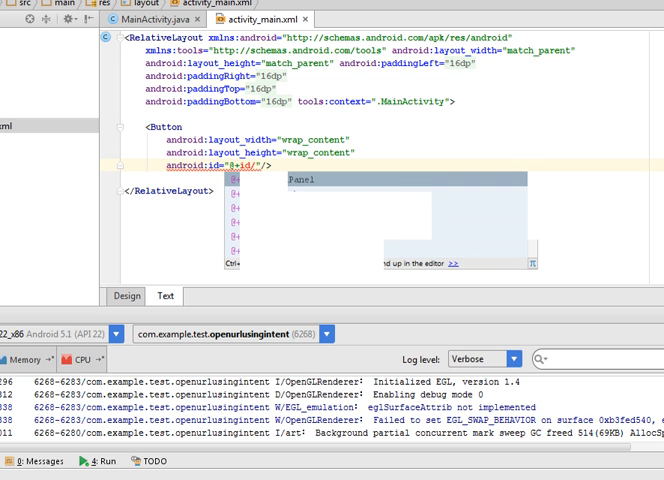
text(button)
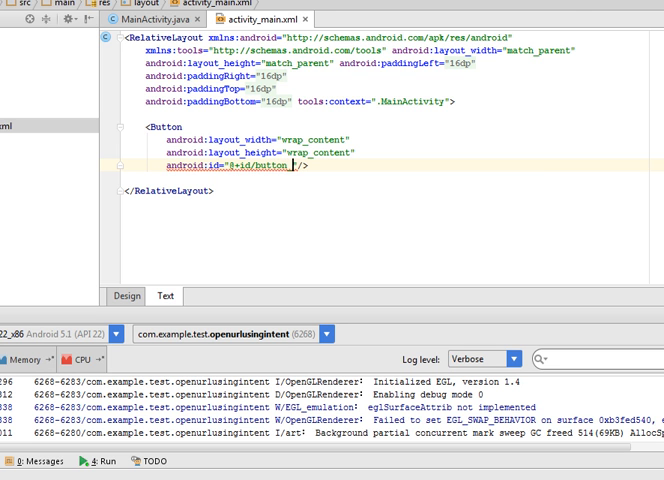
text(_google)
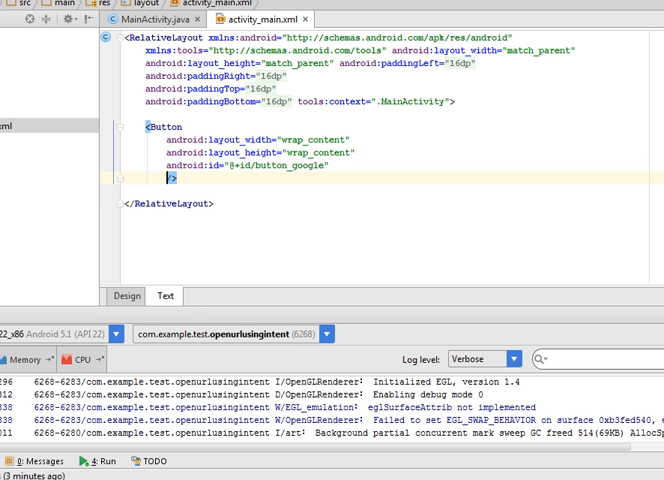
text(text="@string/launch)
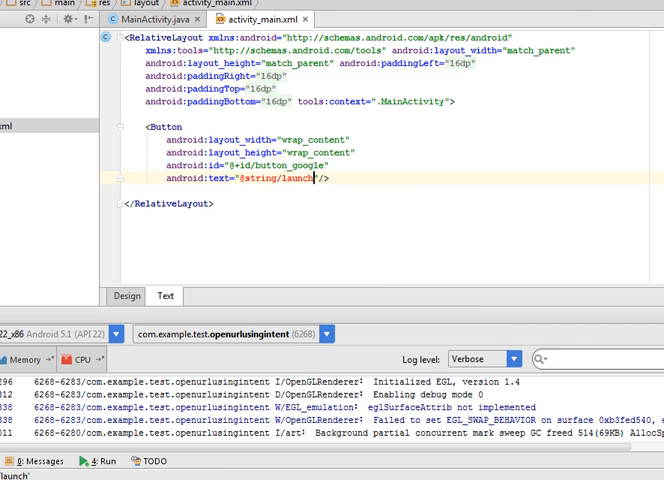
text(_good)
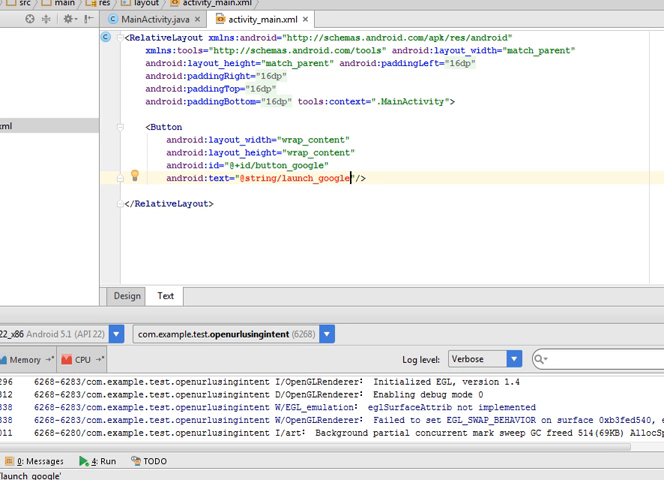
double_click(315, 178)
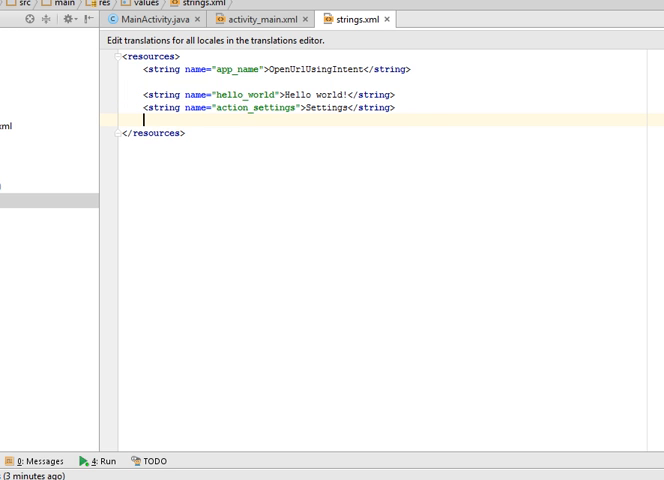
Add <string name="launch_google"> before </resources> in strings.xml and start its value
text(<string name=")
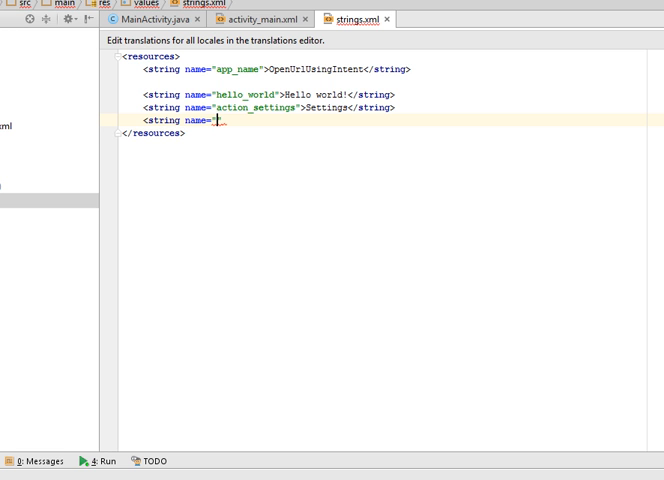
text(launch)
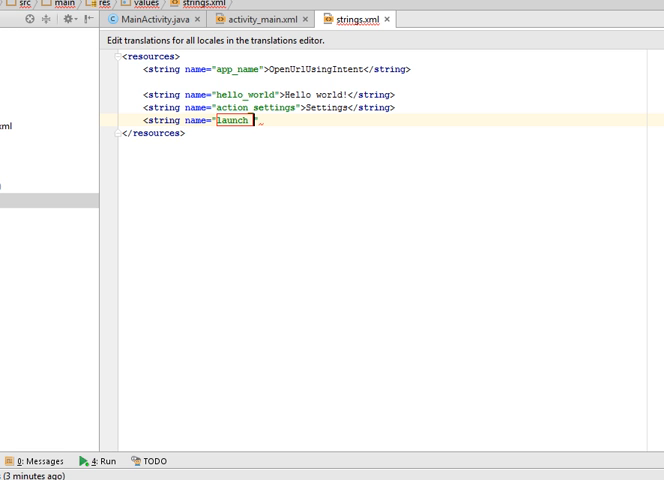
text(_google)
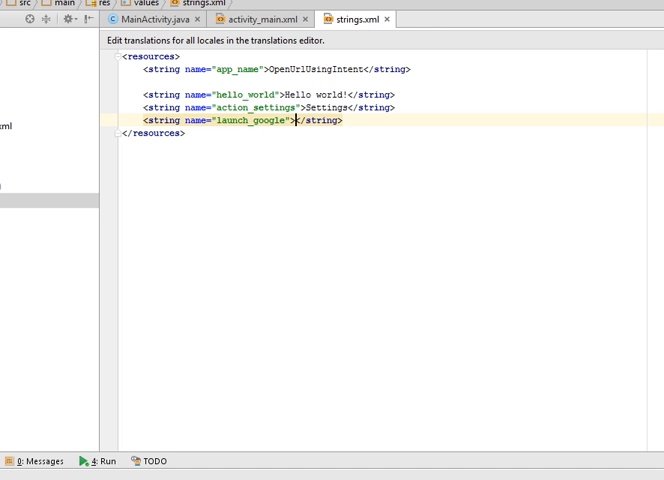
text(G)
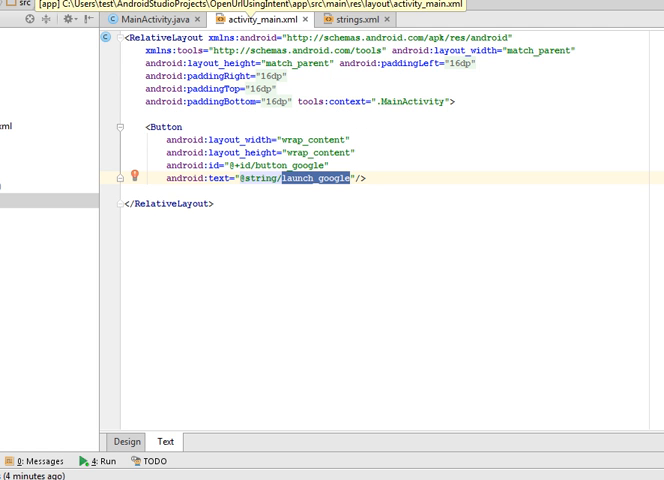
Return to activity_main.xml and render its Design preview showing the LAUNCH GOOGLE button
click(127, 432)
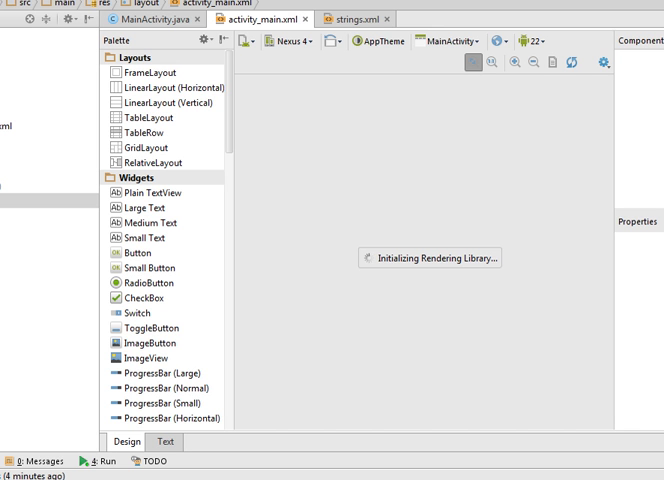
click(164, 443)
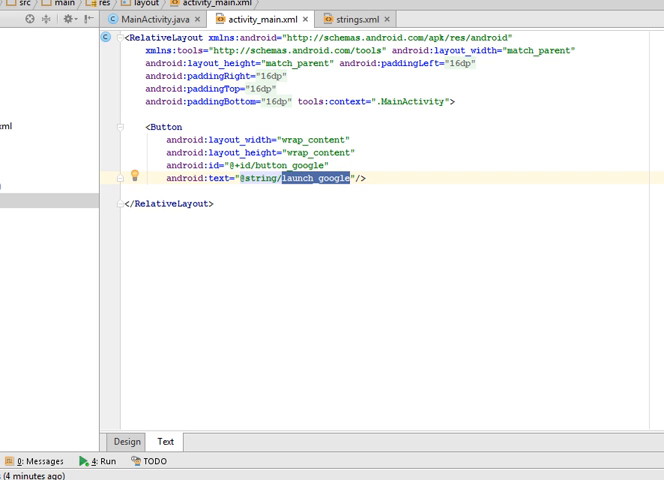
click(126, 433)
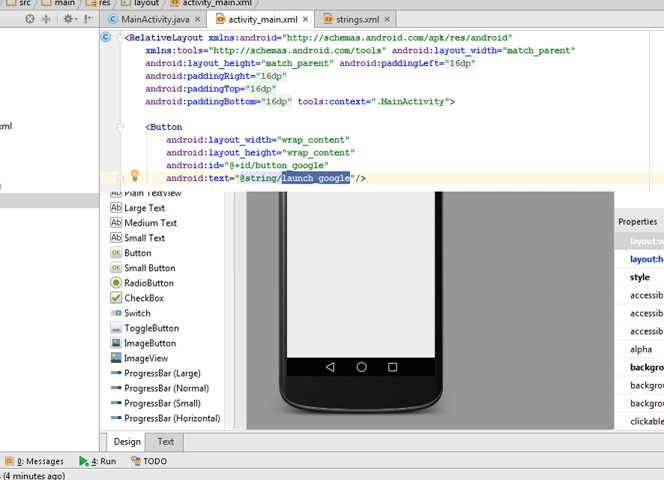
click(121, 445)
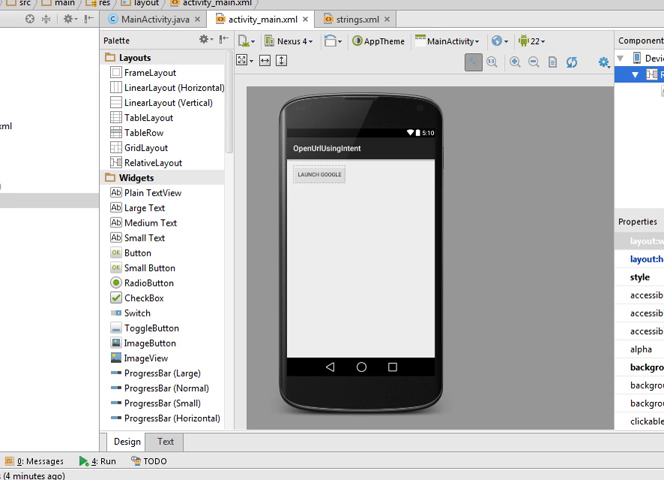
click(165, 448)
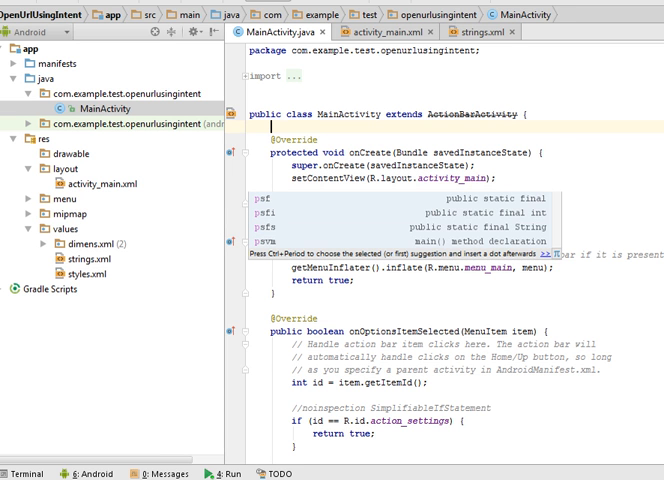
Declare private Button mButton; at the top of the MainActivity class body
text(private)
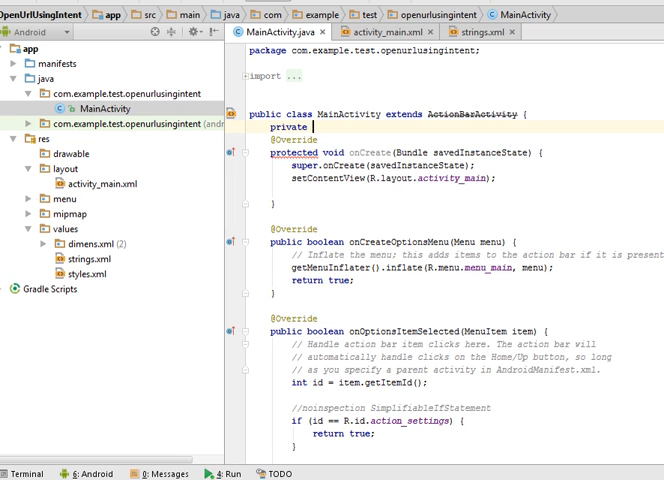
text(Button)
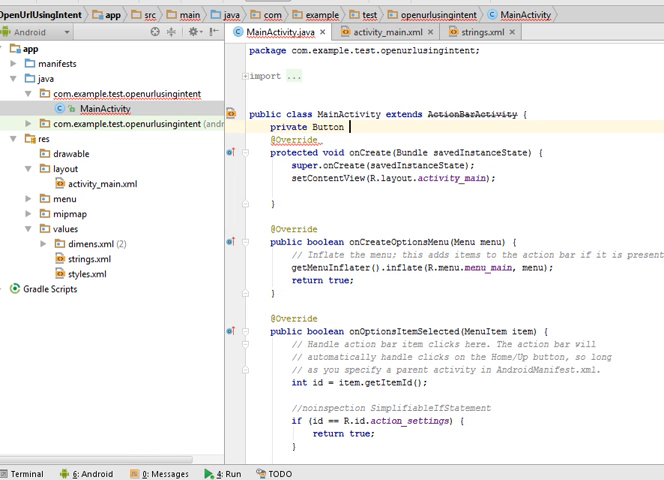
text(mButton;)
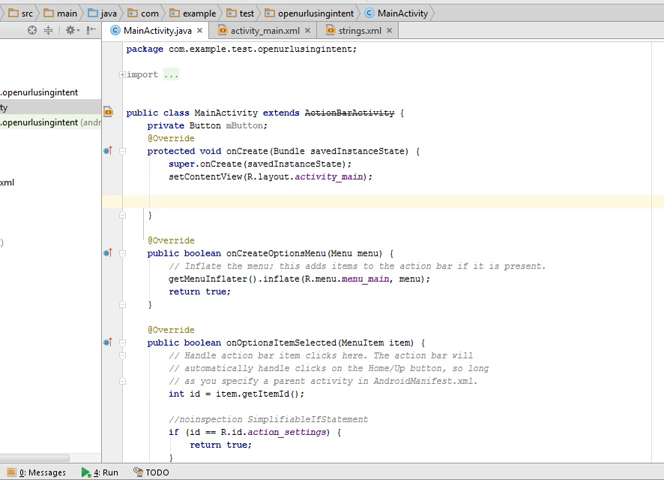
After setContentView, write mButton = (Button) findViewById(R.id…) in onCreate
text(mButton = ()
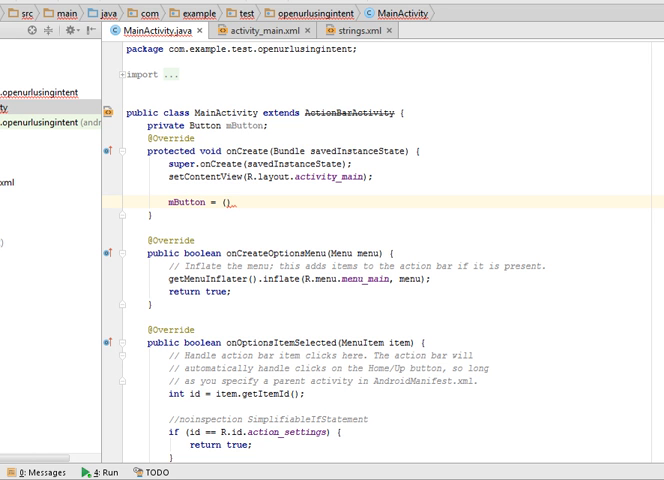
text(Button)
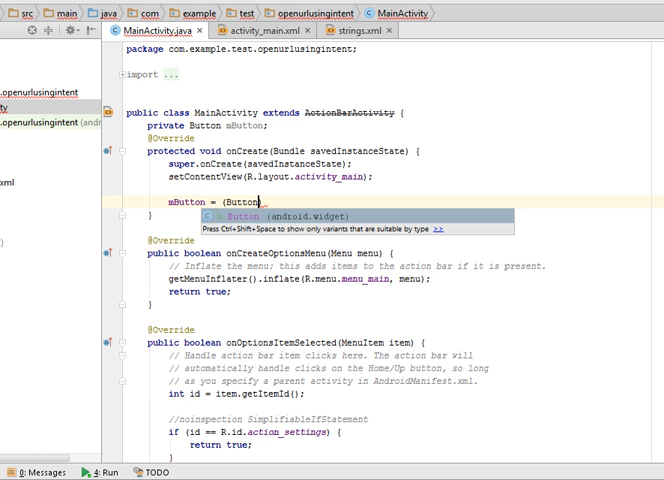
key(Escape)
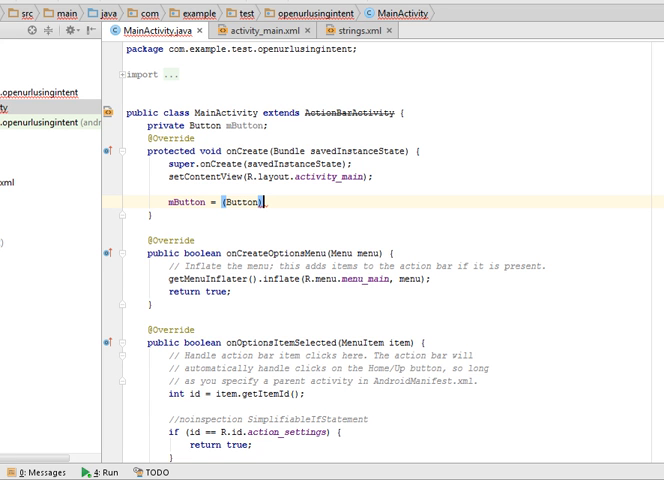
text(findViewById()
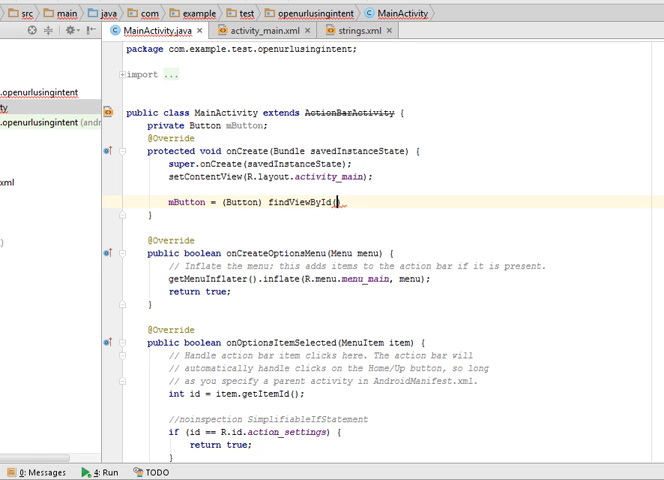
text(R.iR.)
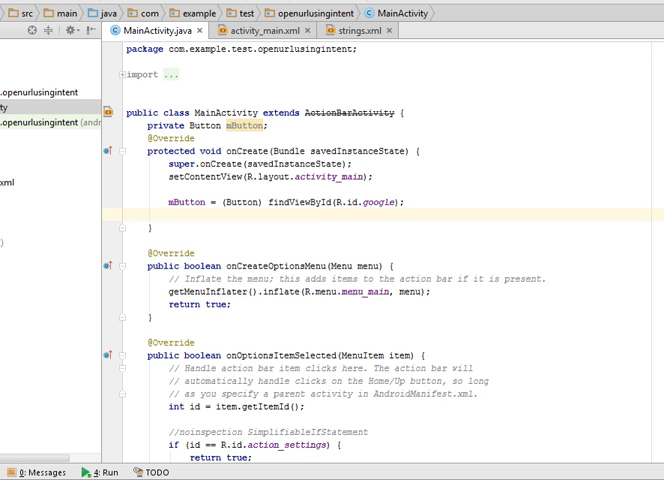
Call mButton.setOnClickListener with a new anonymous OnClickListener
text(M)
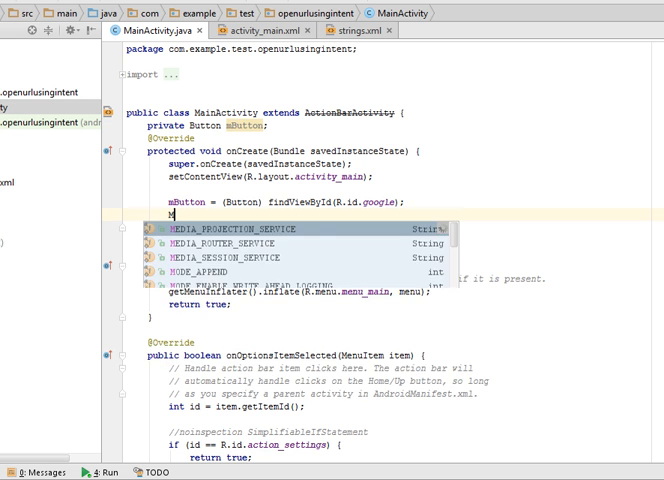
text(mB)
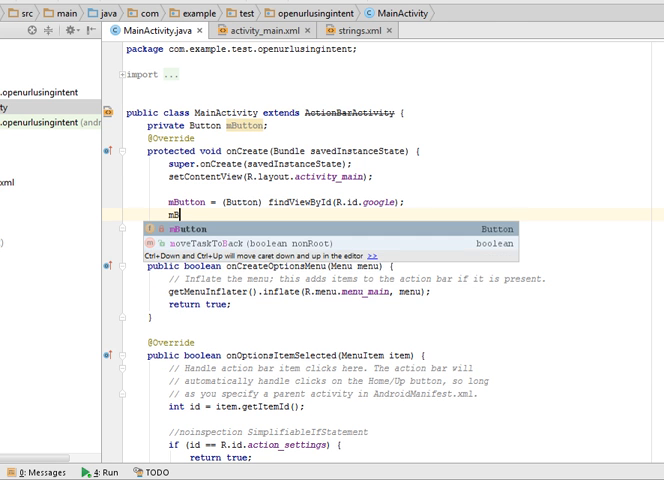
text(.setOnClickListener();)
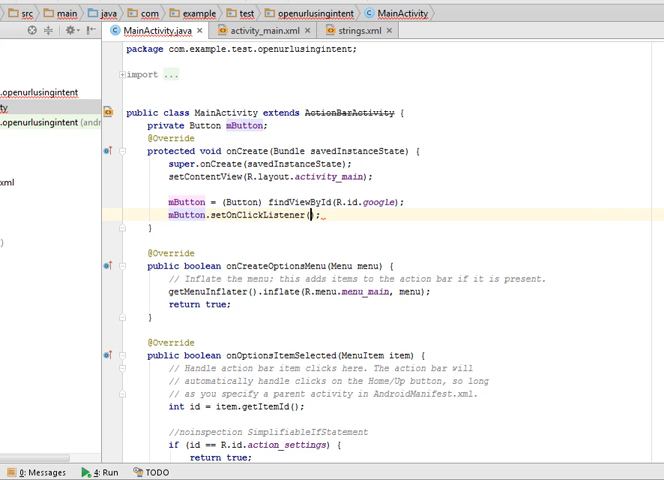
text(new O)
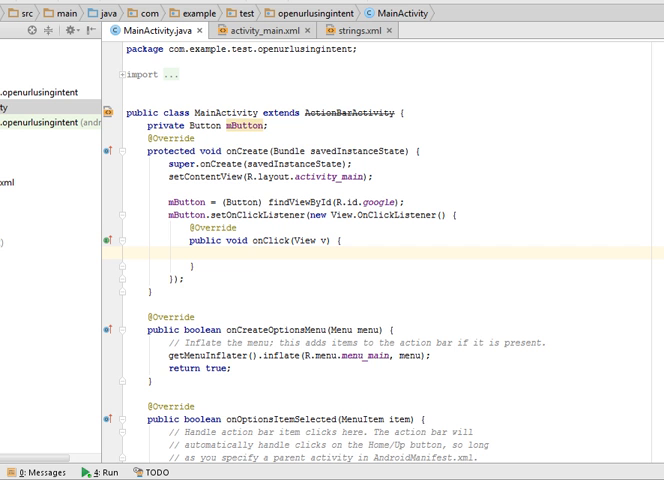
Write the comment "// open url using Intent" inside onClick
text(// open)
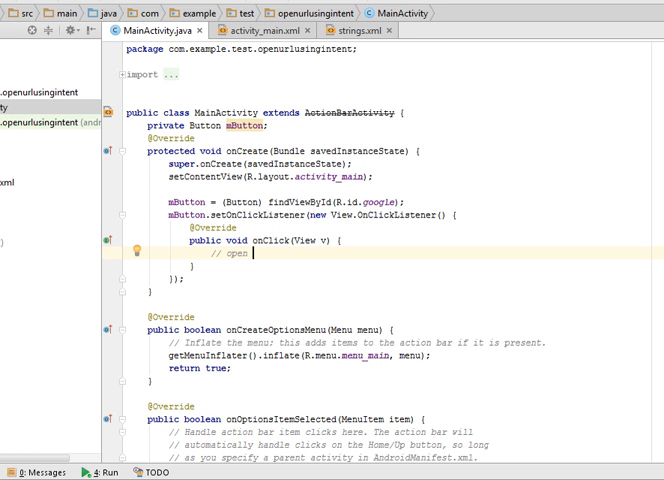
text(url)
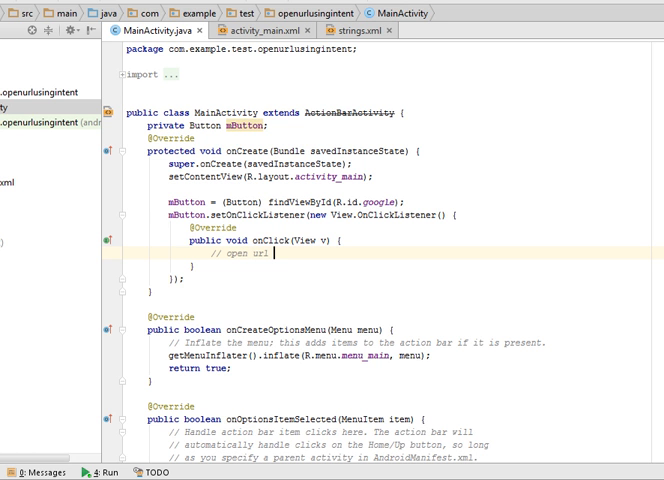
text(using Intent)
text(String url =)
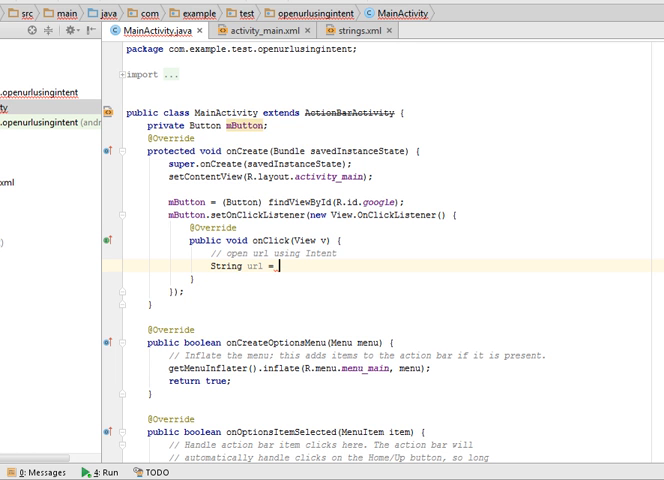
text(")
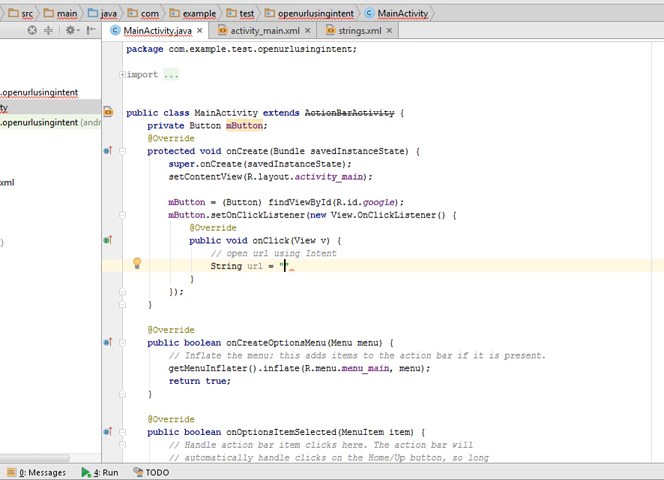
text(")
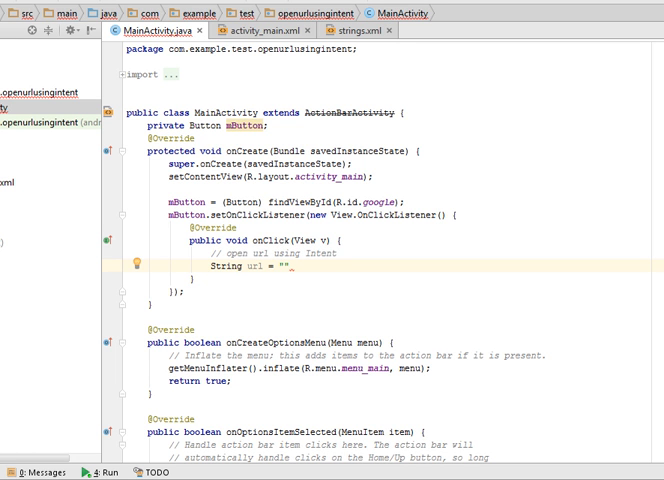
text(https://ww)
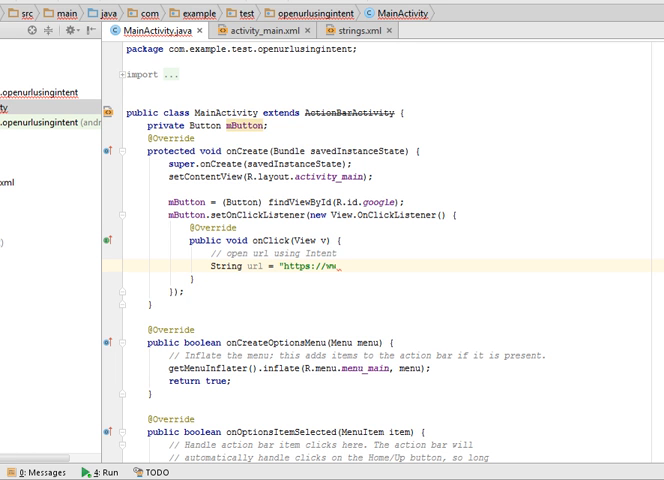
text(g)
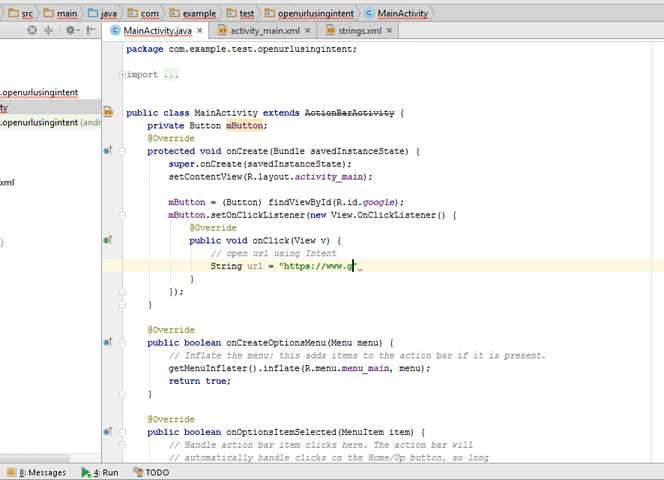
text(oogle.)
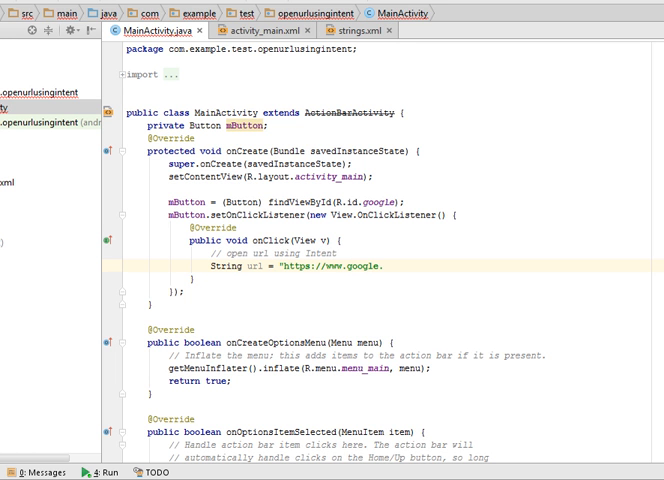
text(.com";)
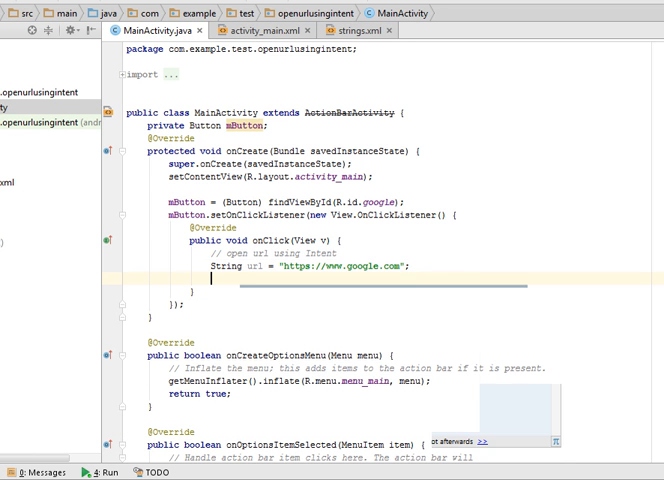
Write Intent intent = new Intent(Intent.ACTION_VIEW, Uri.parse(url)); below the url line
text(Intent)
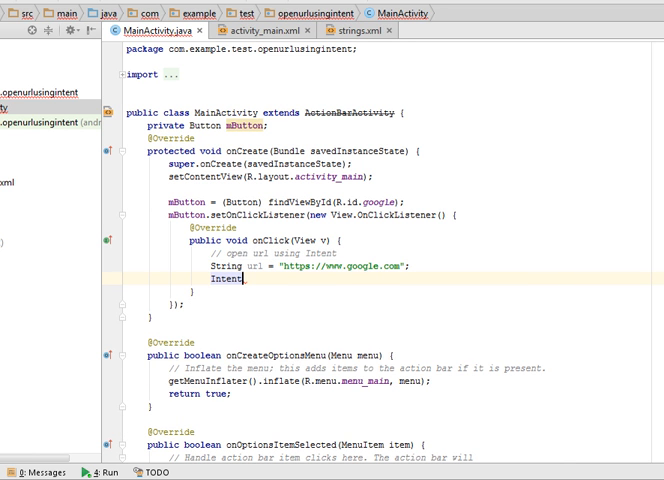
text(intent)
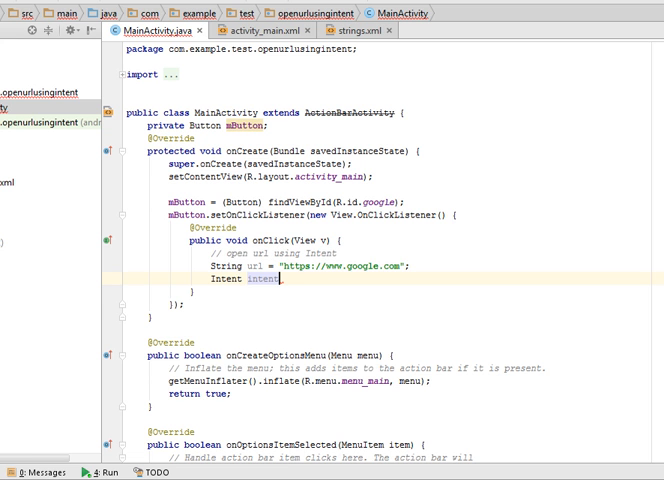
text(=)
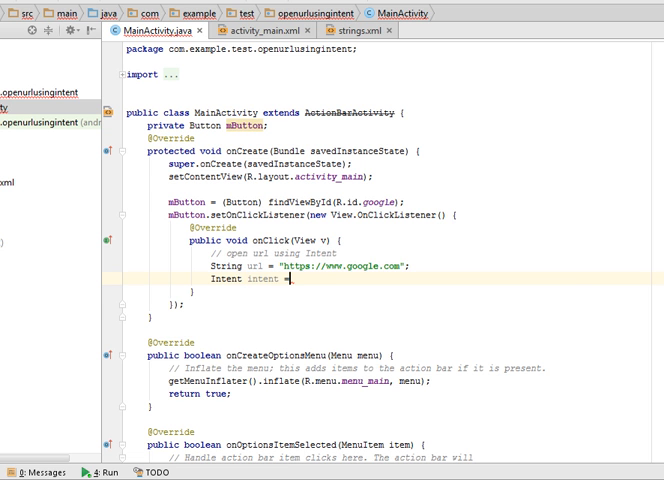
text(new Intent()
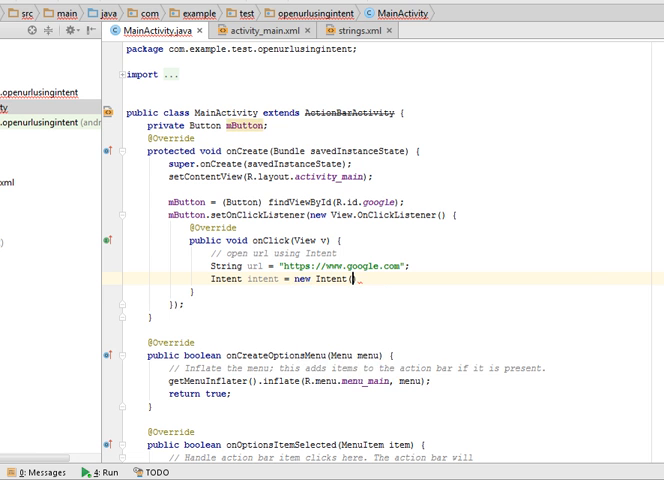
text(Intent.ACTION_VIEW, Uri.parse()
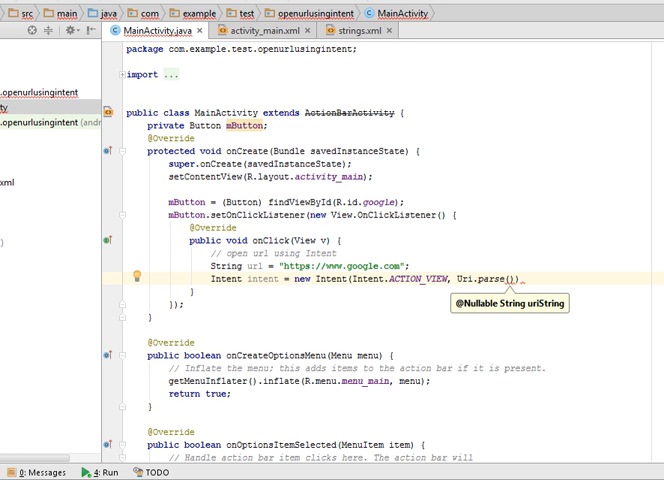
text(url)
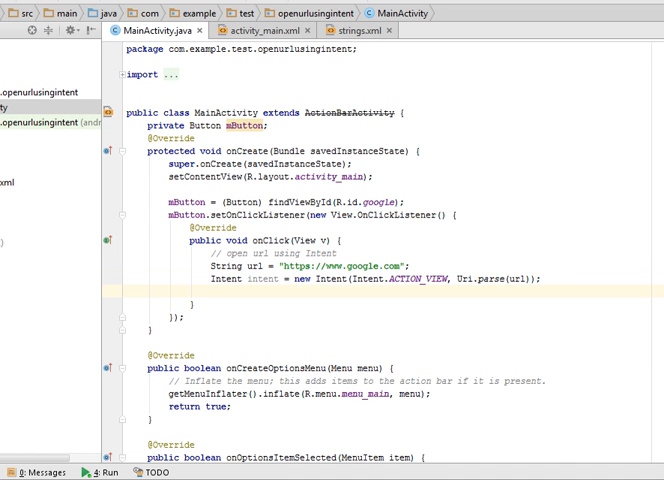
Add startActivity(intent) to the onClick handler via autocomplete
text(start)
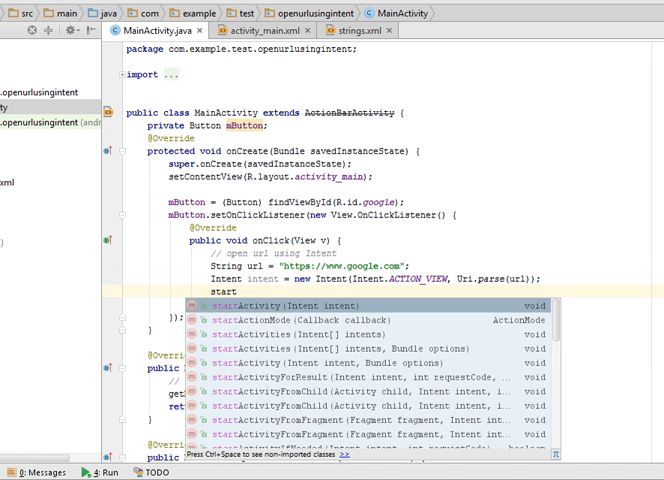
key(Enter)
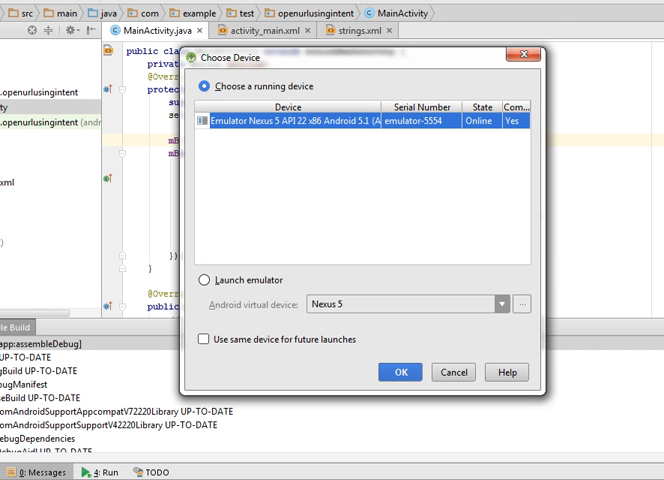
click(407, 372)
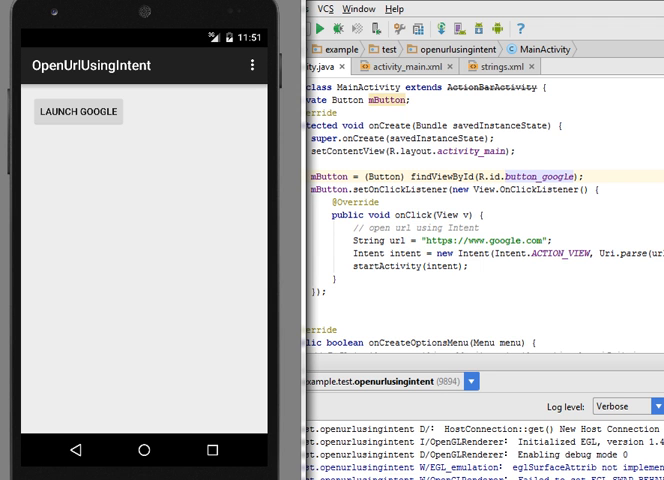
Tap LAUNCH GOOGLE in the OpenUrlUsingIntent app to load google.com in the browser
click(78, 111)
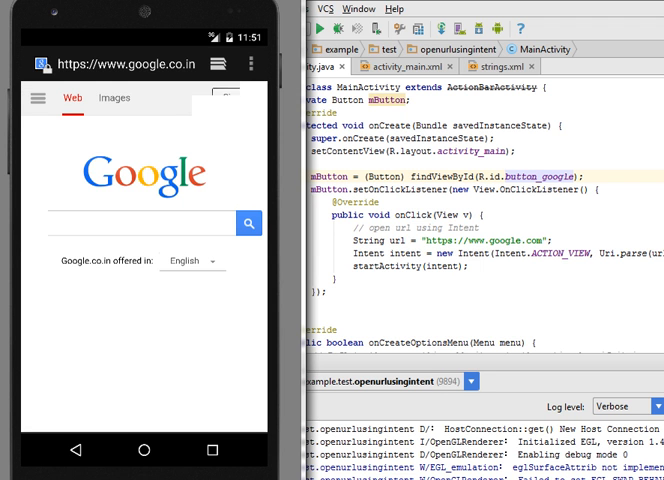